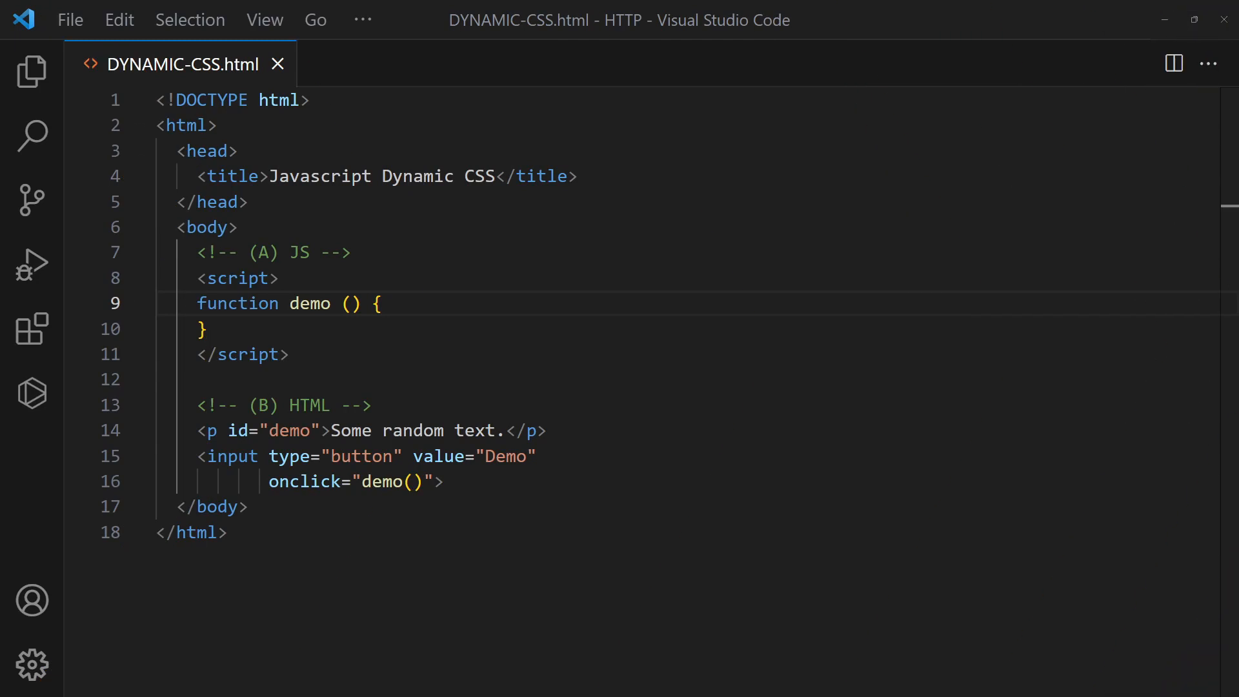
Create demo.css with a #demo rule setting font-size 2em and color red, and save it
left_click(29, 69)
type("#dem")
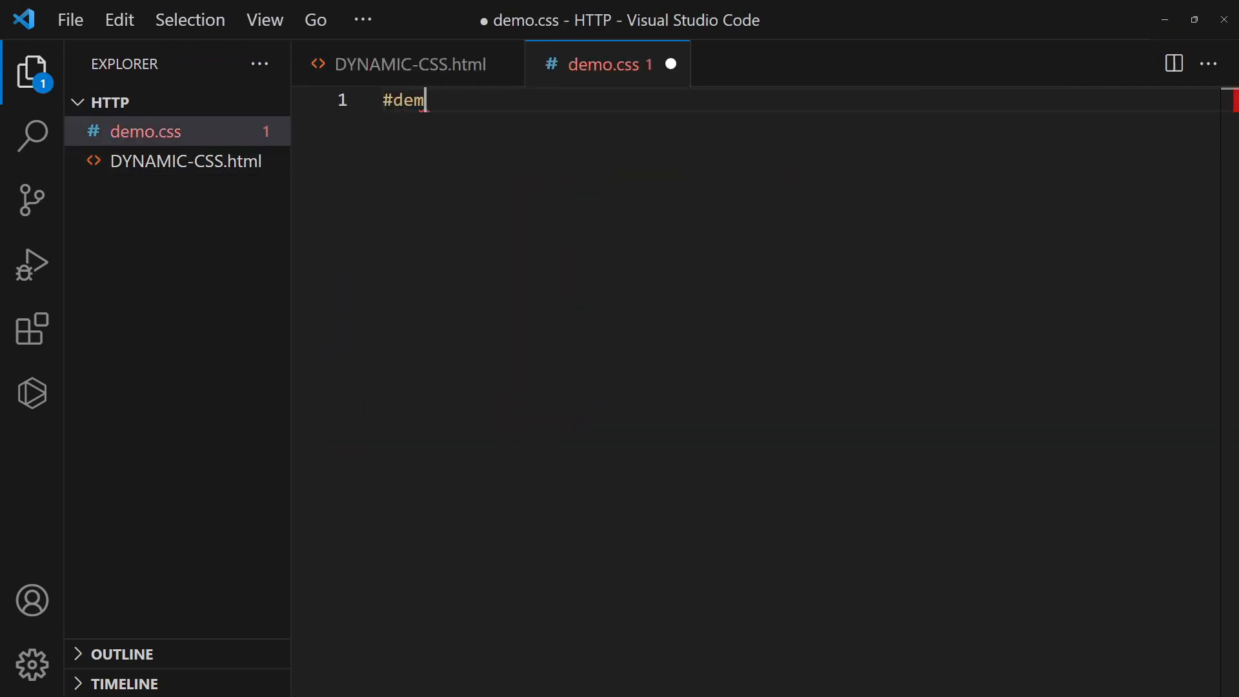
type("o {")
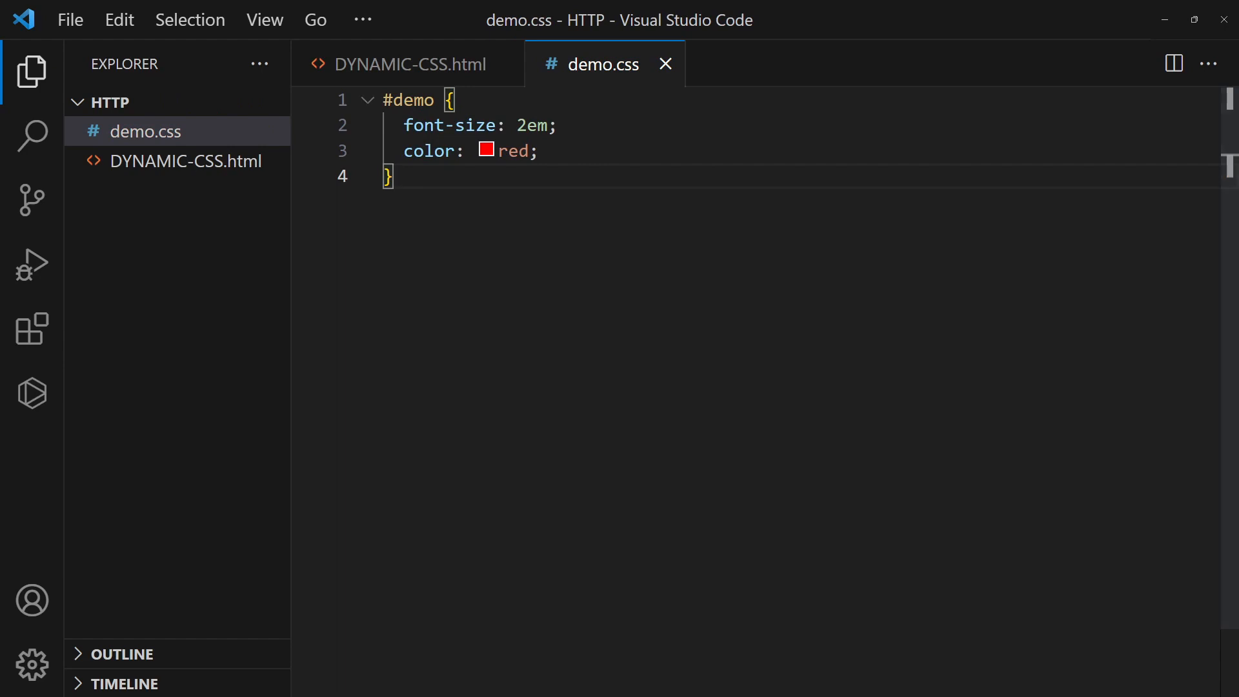
In demo(), create a stylesheet link element for demo.css and append it to the document head
left_click(403, 64)
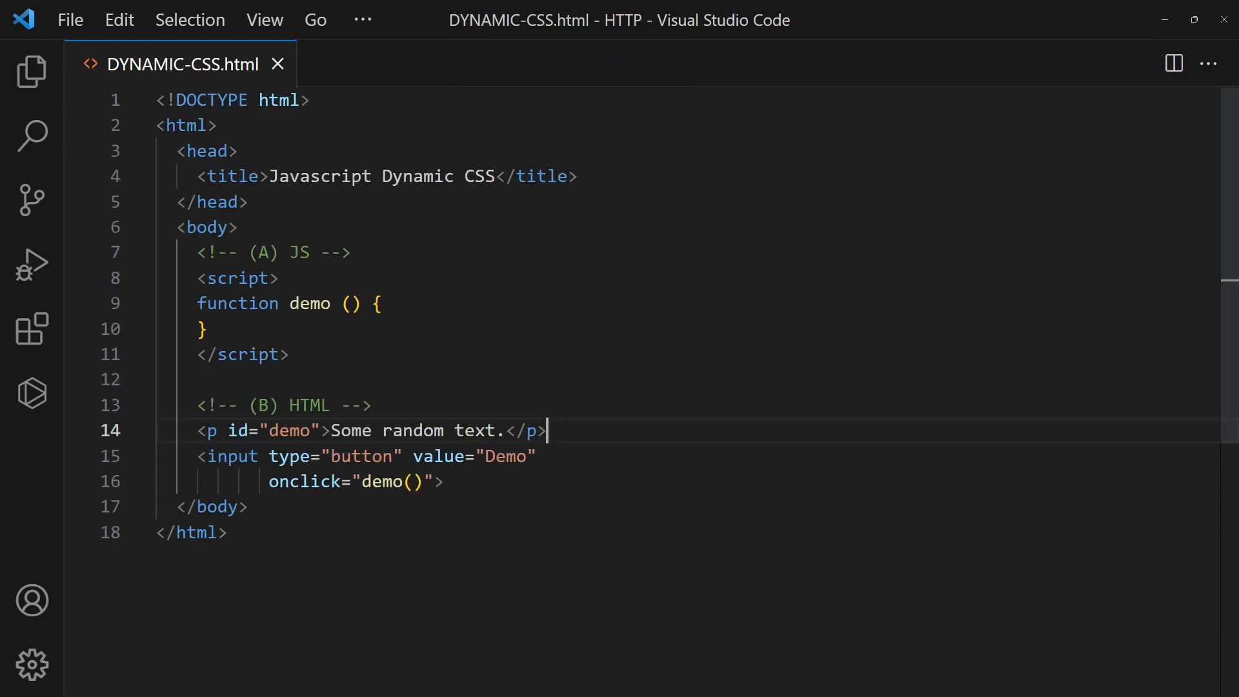
key("Enter")
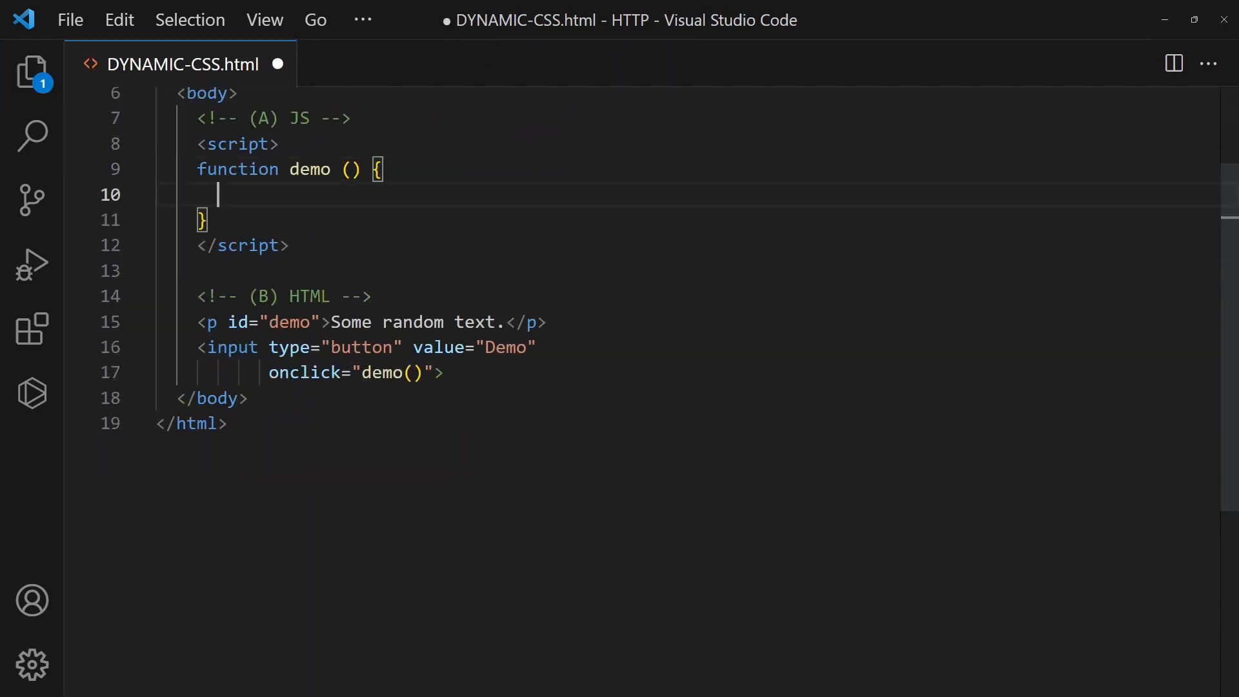
type("var ss = document.createEle")
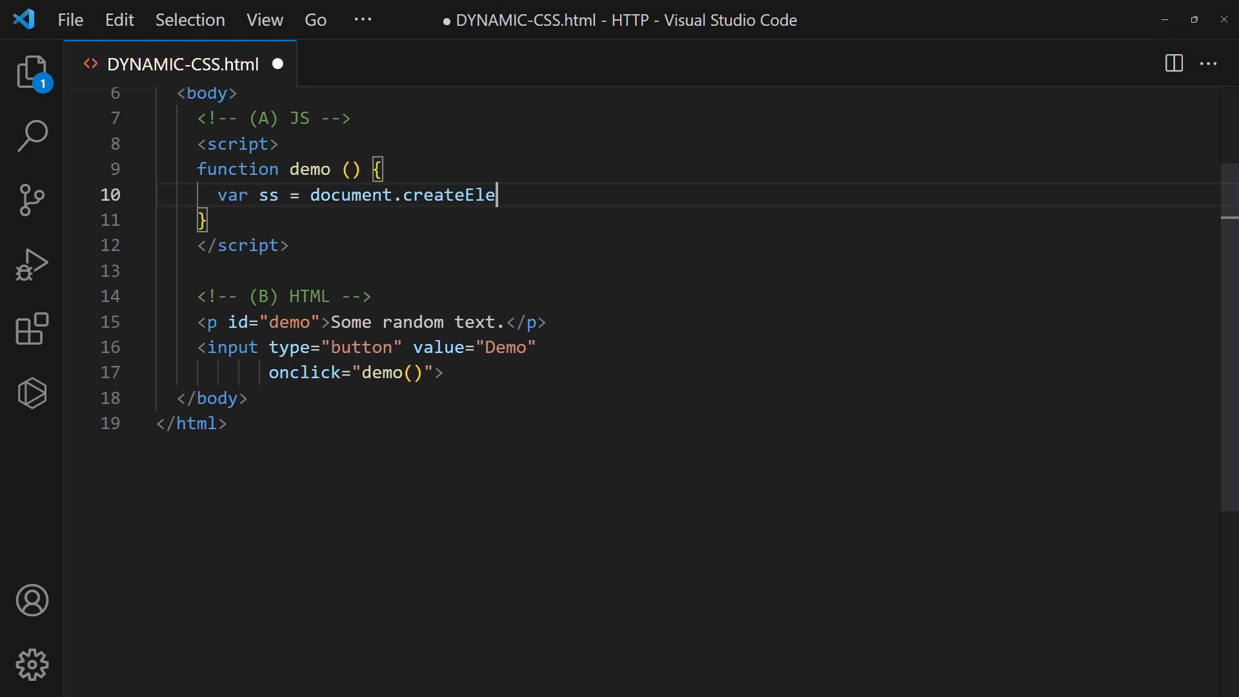
type("ment(\"link\");")
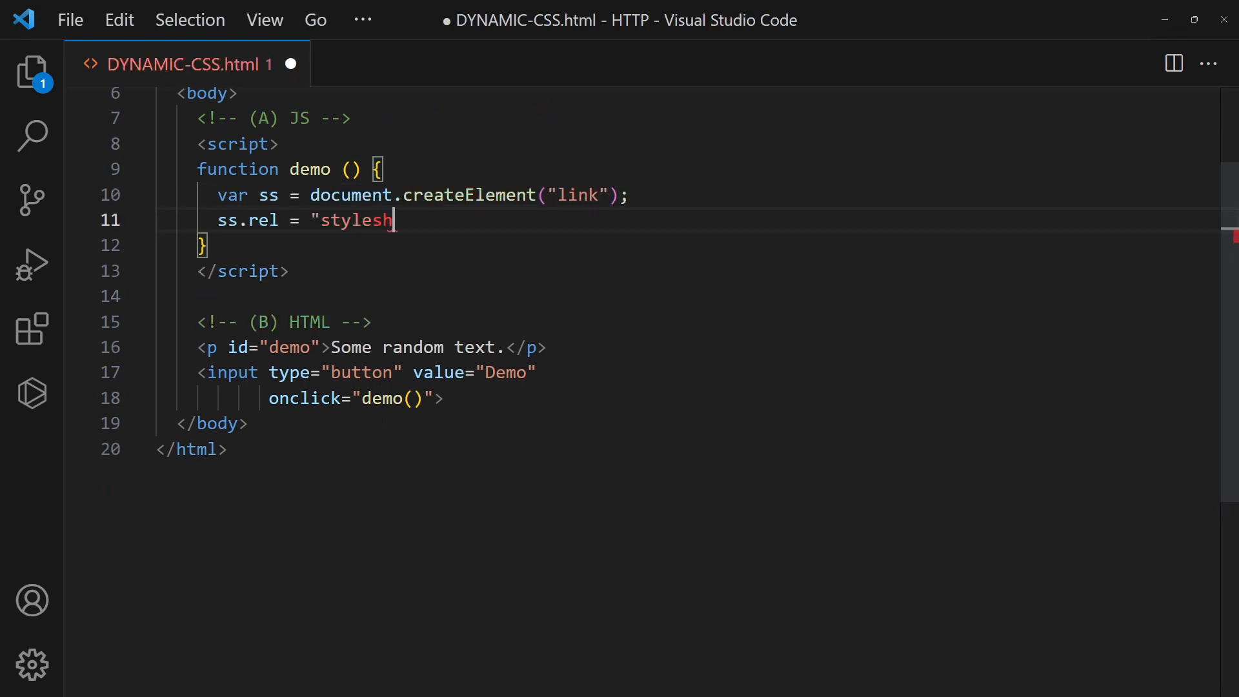
type("eet\";")
type("document.head")
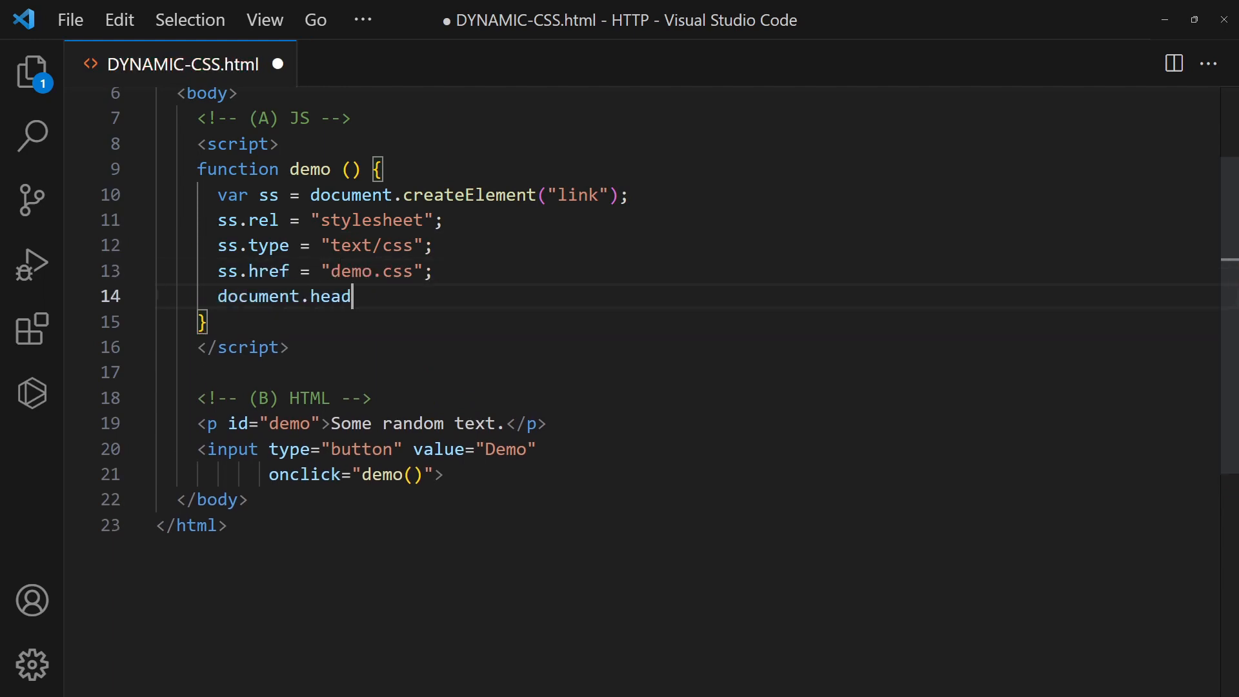
type(".appendChild(ss);")
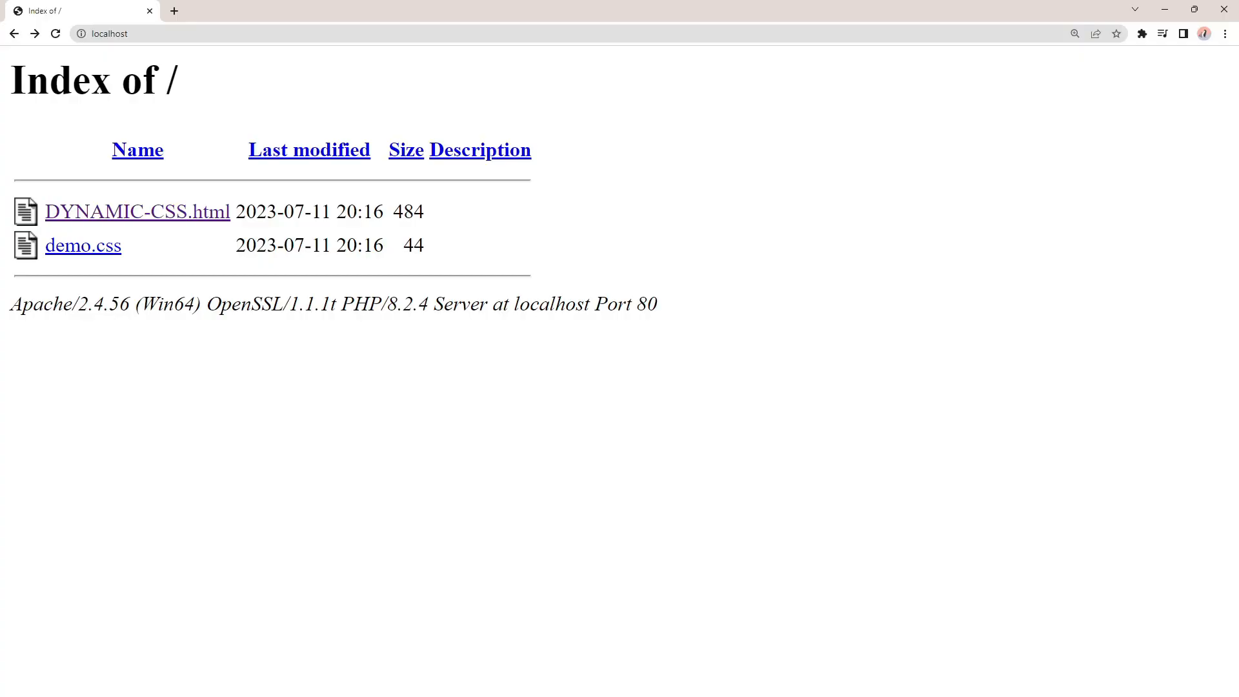
Load DYNAMIC-CSS.html in Chrome and run Demo to apply the linked stylesheet
left_click(137, 211)
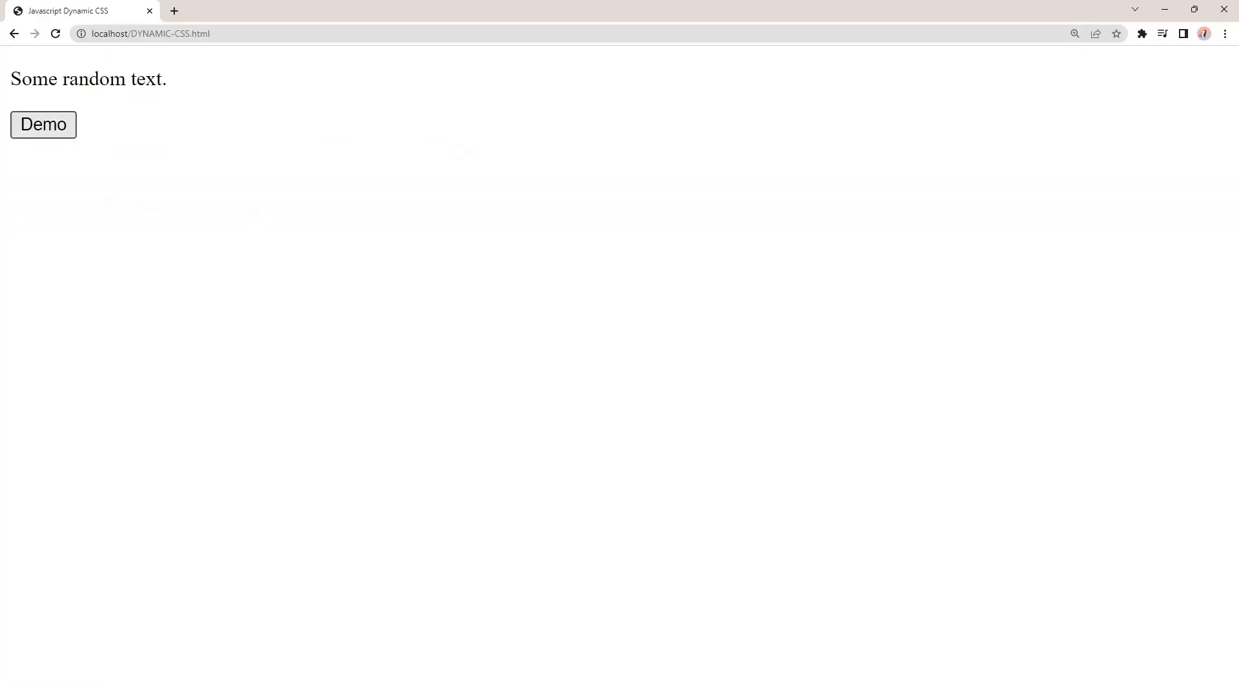
left_click(44, 125)
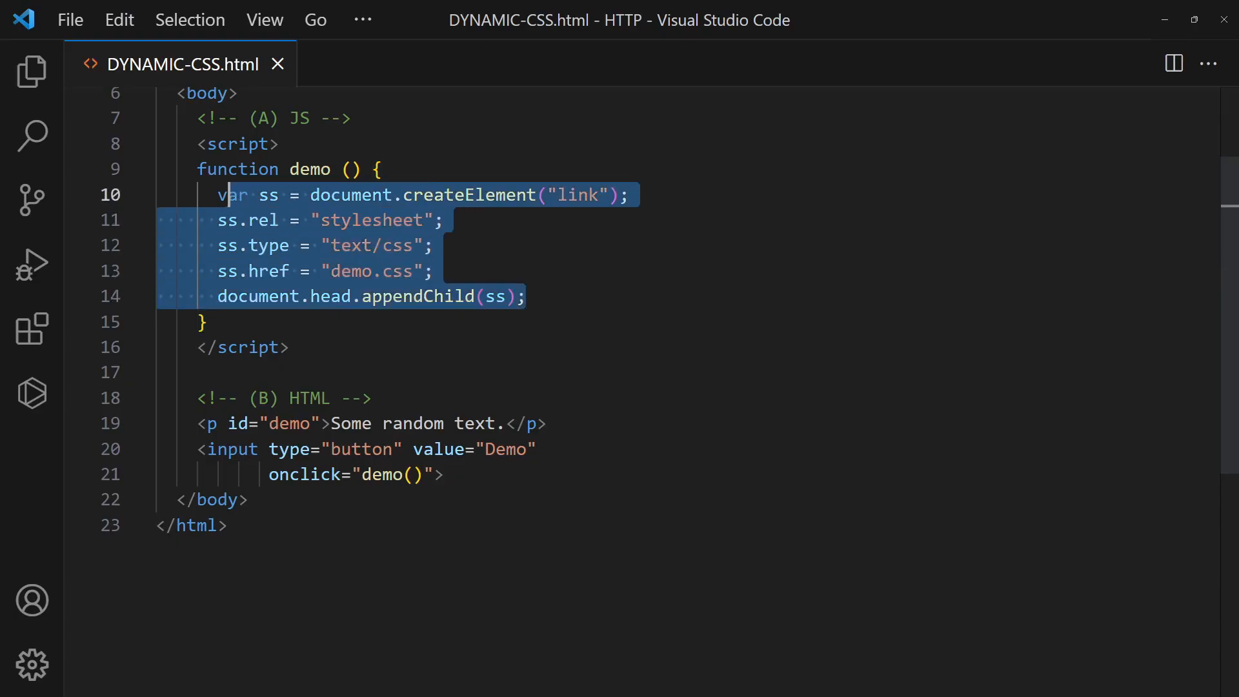
Replace the link code with a new CSSStyleSheet inserting a green 2em #demo rule into adoptedStyleSheets, save, and run Demo
key("Delete")
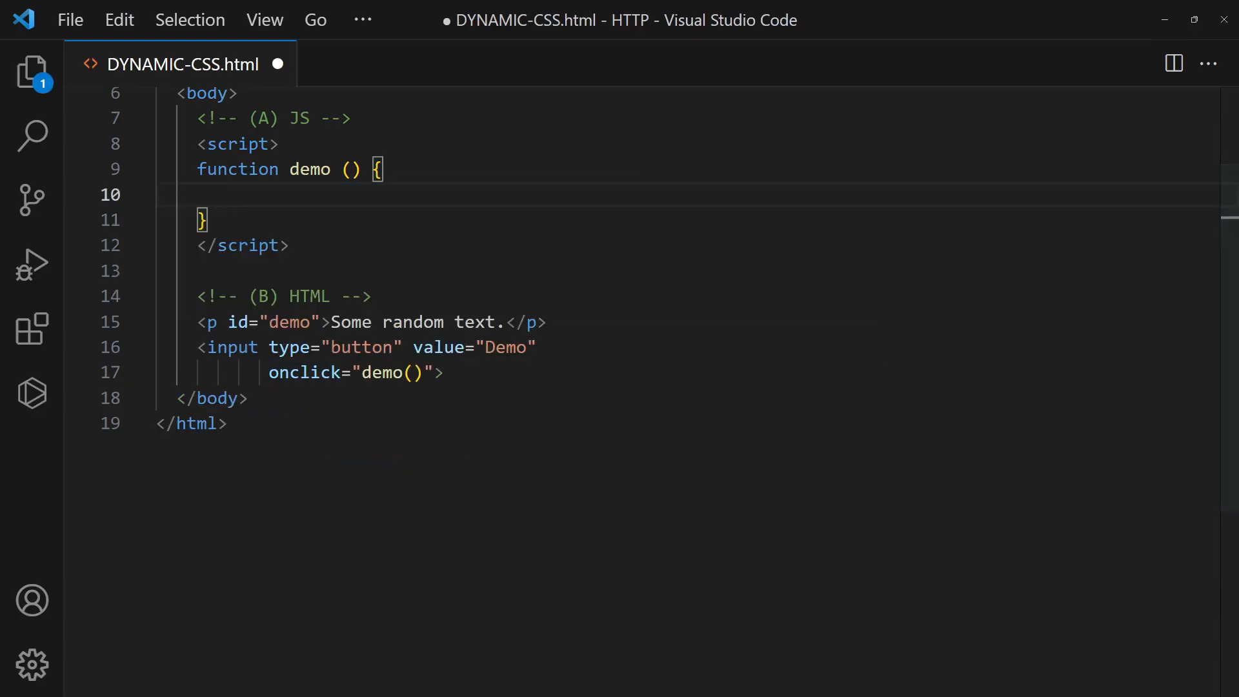
type("let")
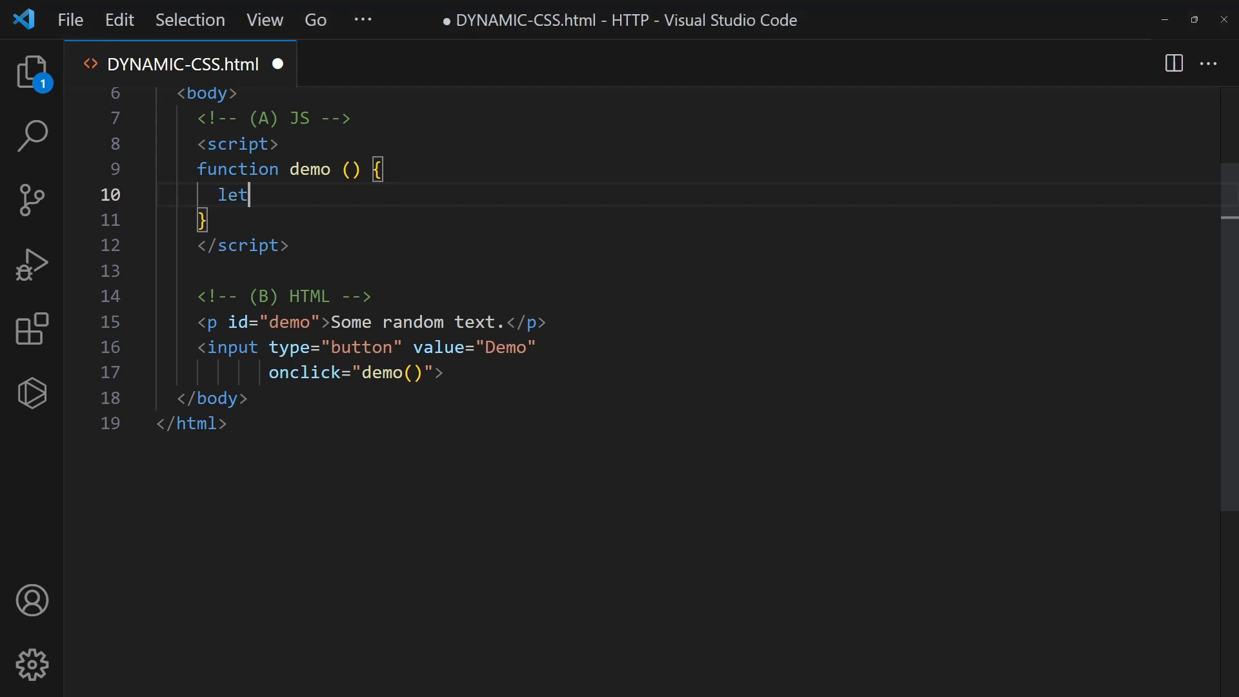
type("ss = new CSSStyleSheet();")
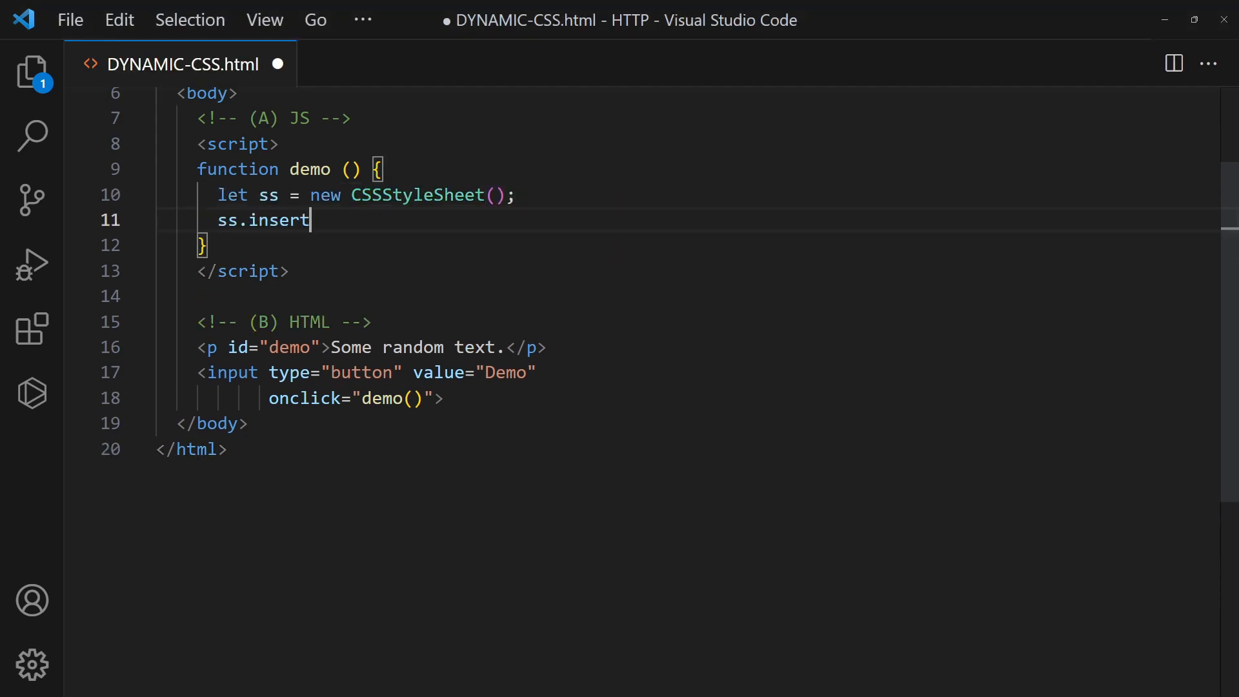
type("Rule(")
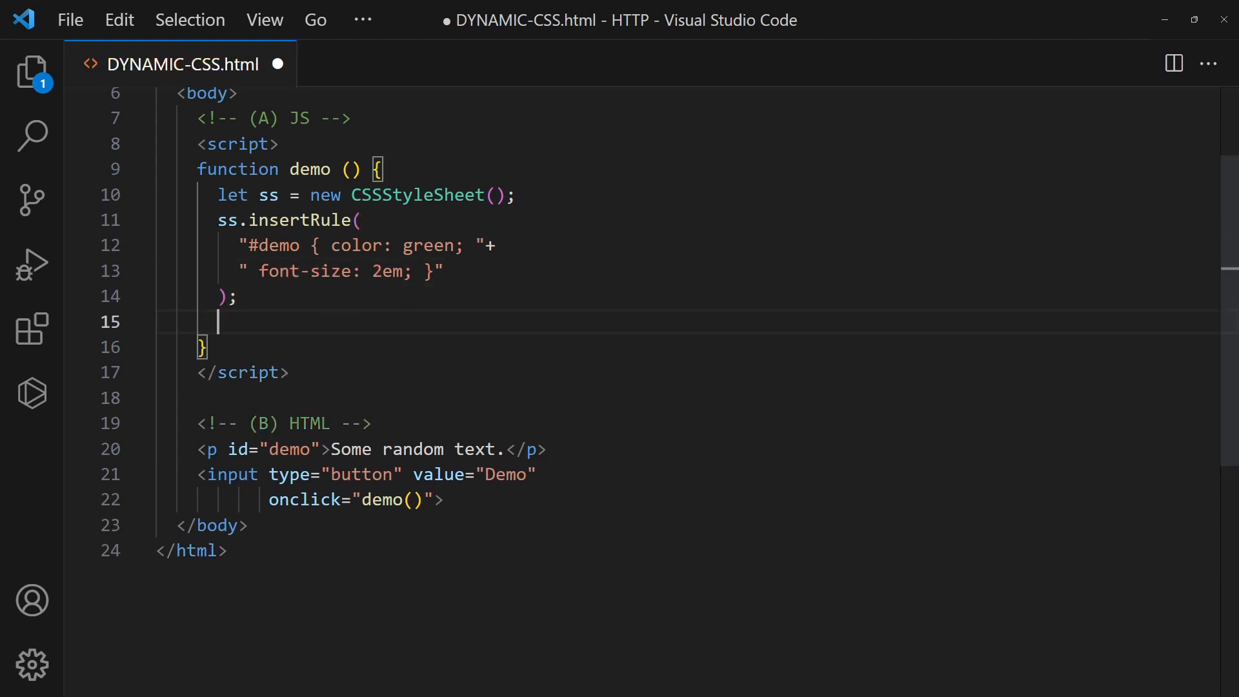
type("document.adoptedStyleSheets = [ss];")
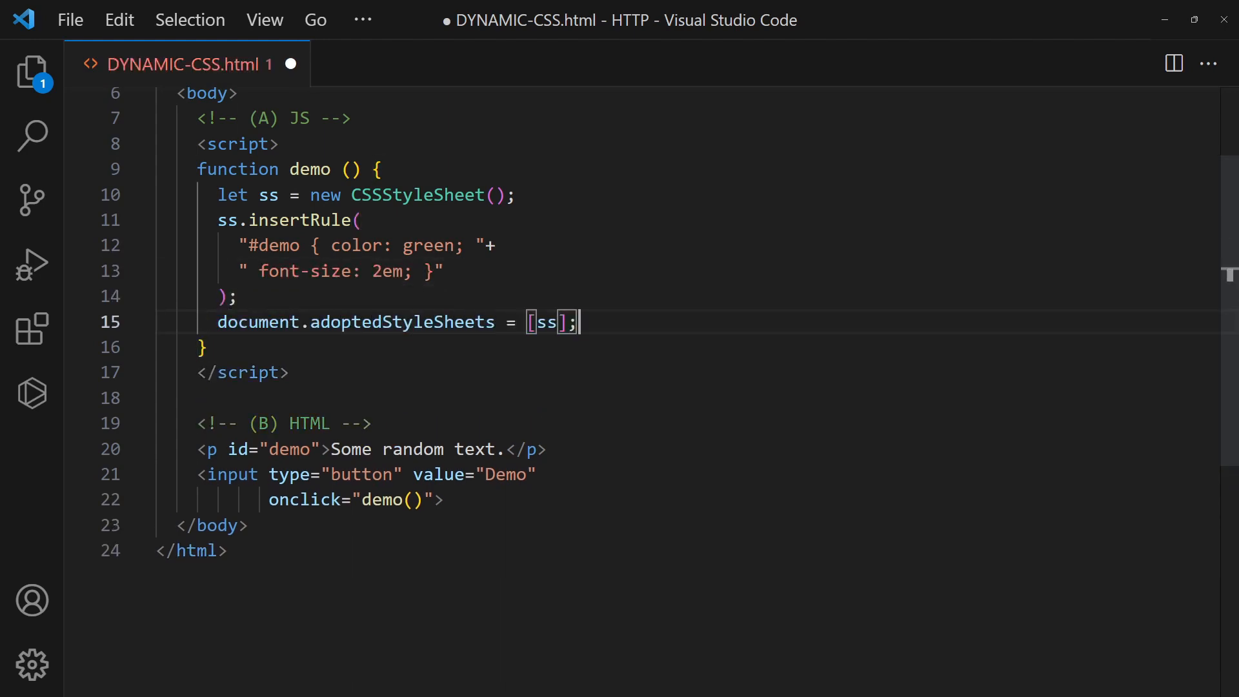
key("Ctrl+s")
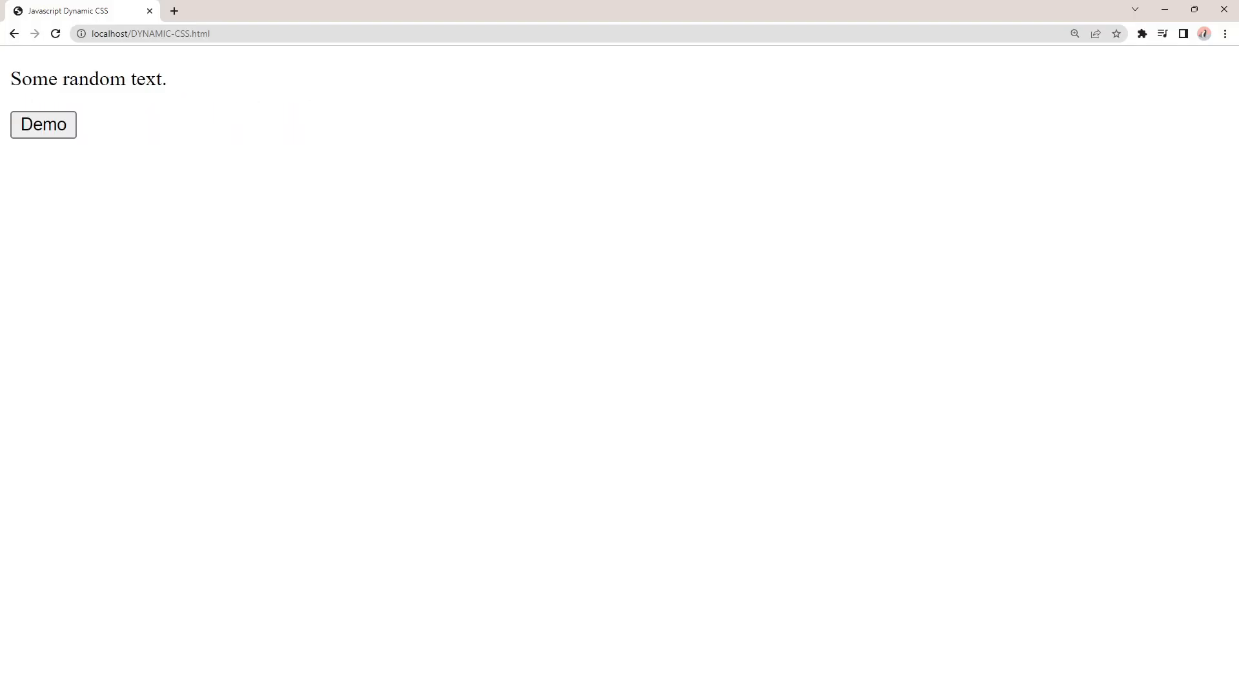
left_click(43, 124)
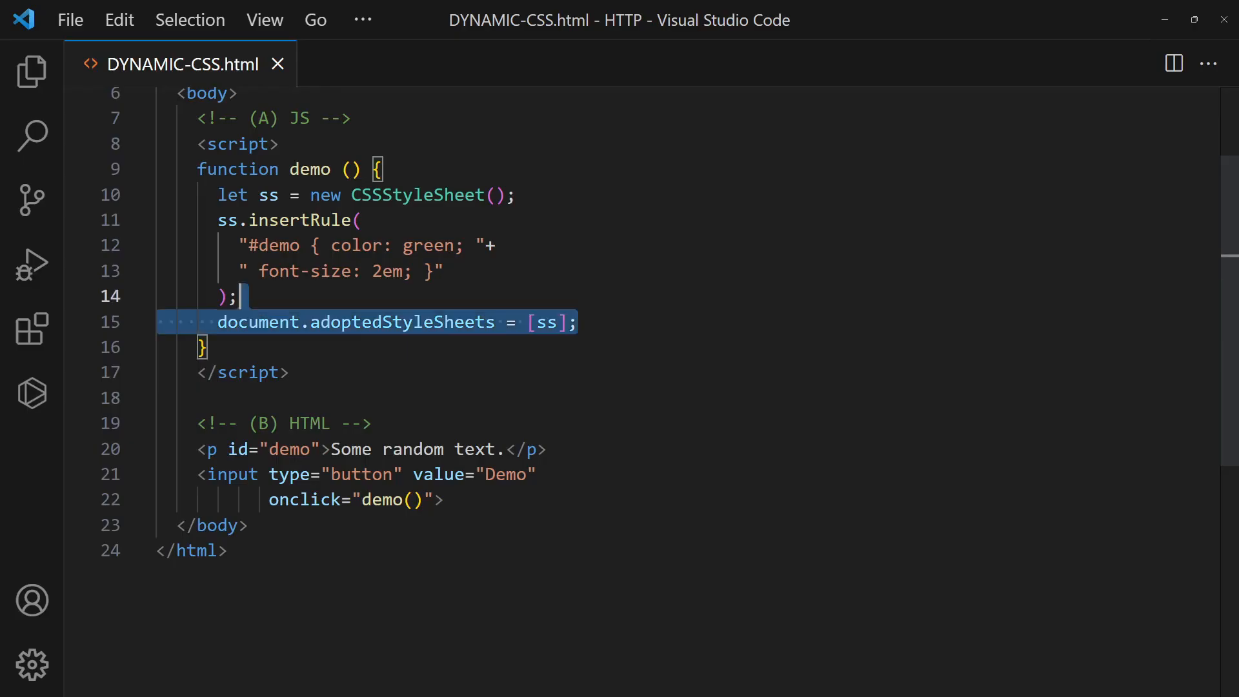
Add a grey #demo style in the head and have demo() delete and reinsert styleSheets[0]'s rule as blue 2em, then save
key("Delete")
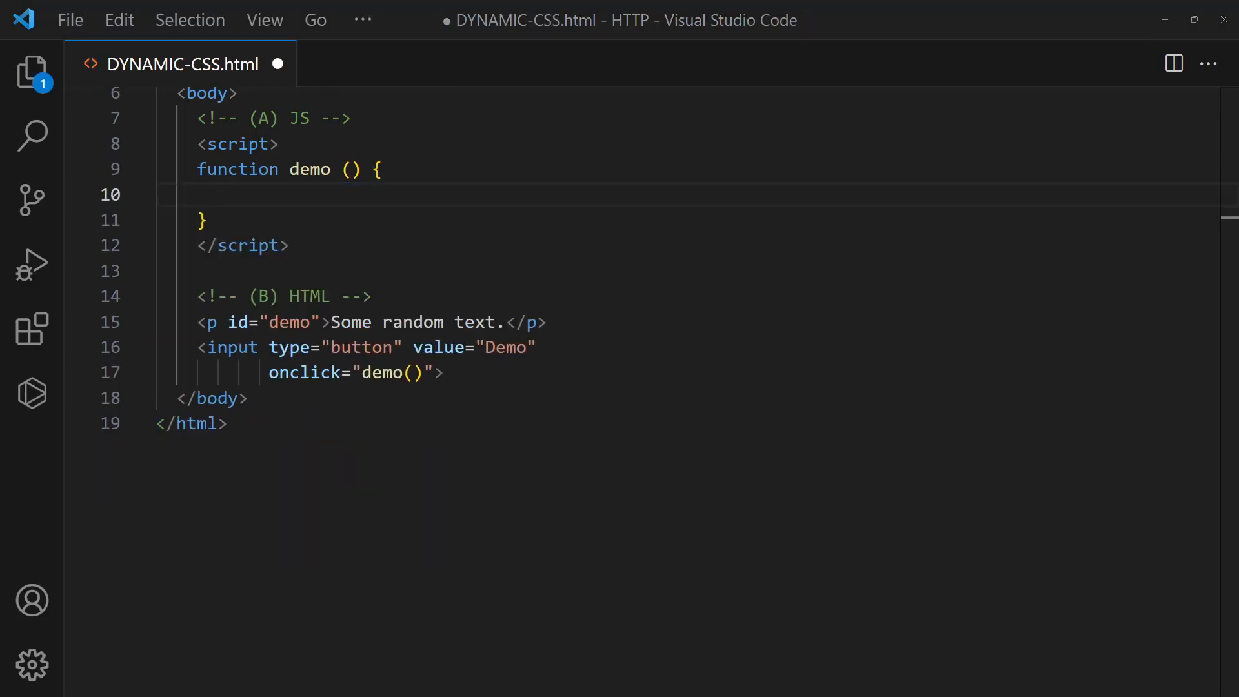
scroll("up", 3)
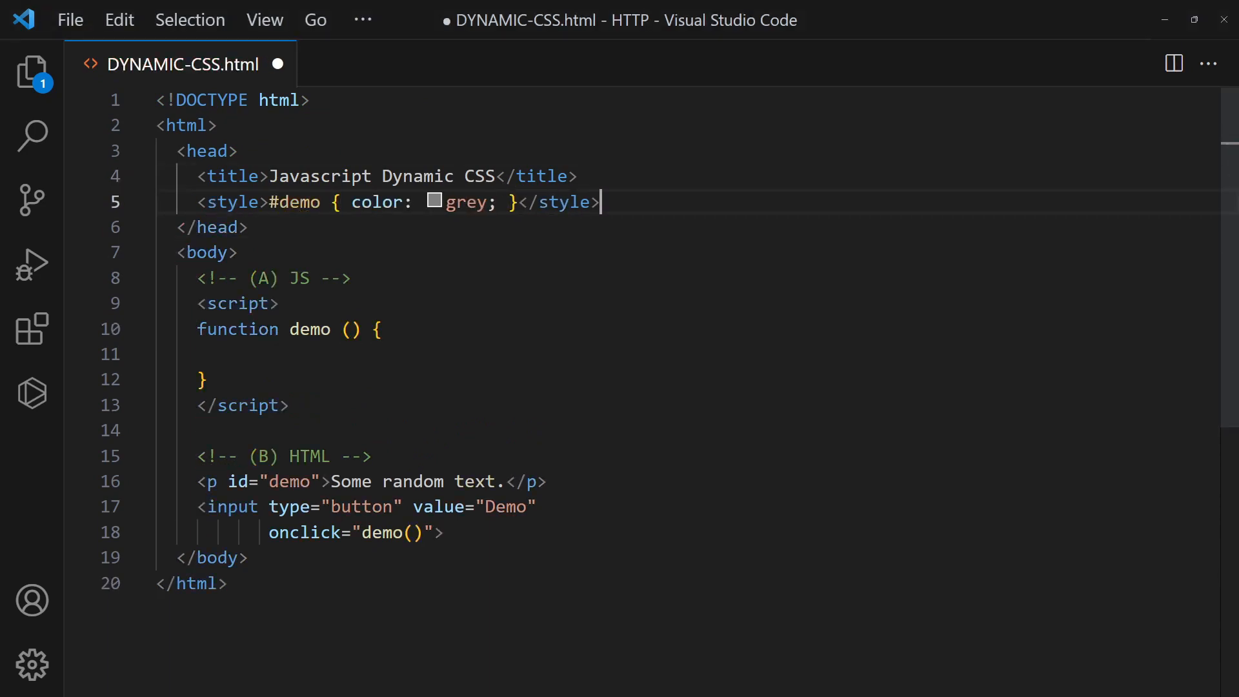
scroll("down", 3)
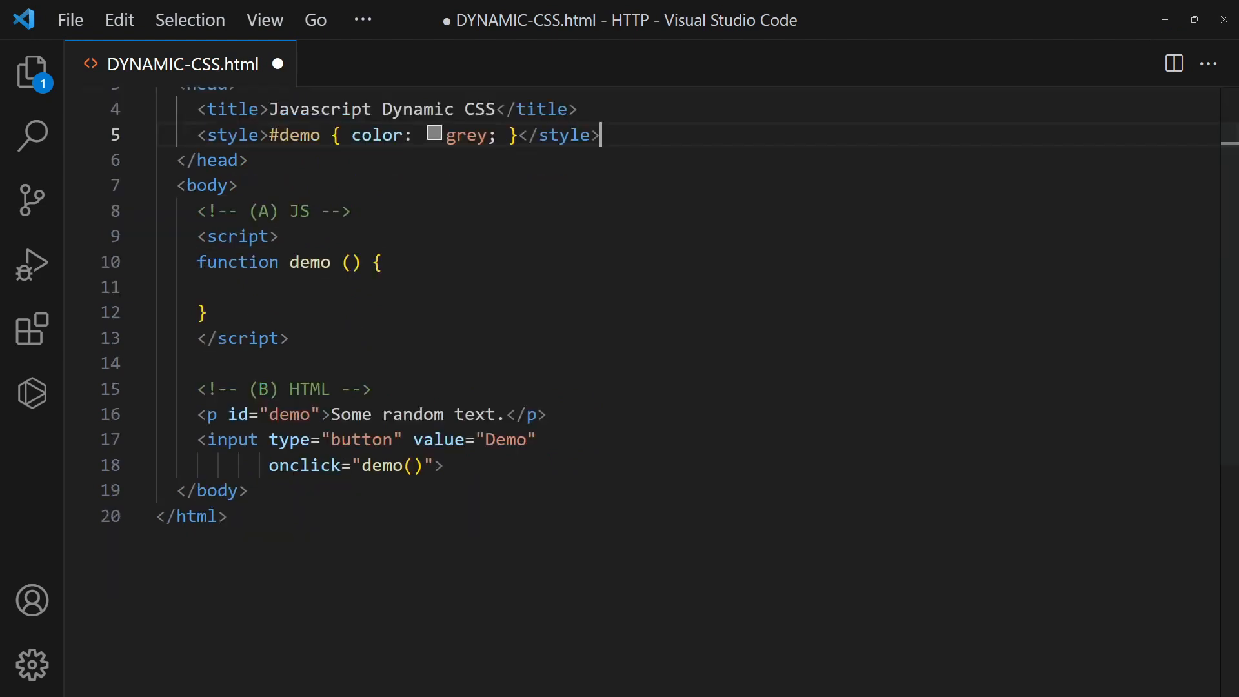
type("let ss = document.styleShee")
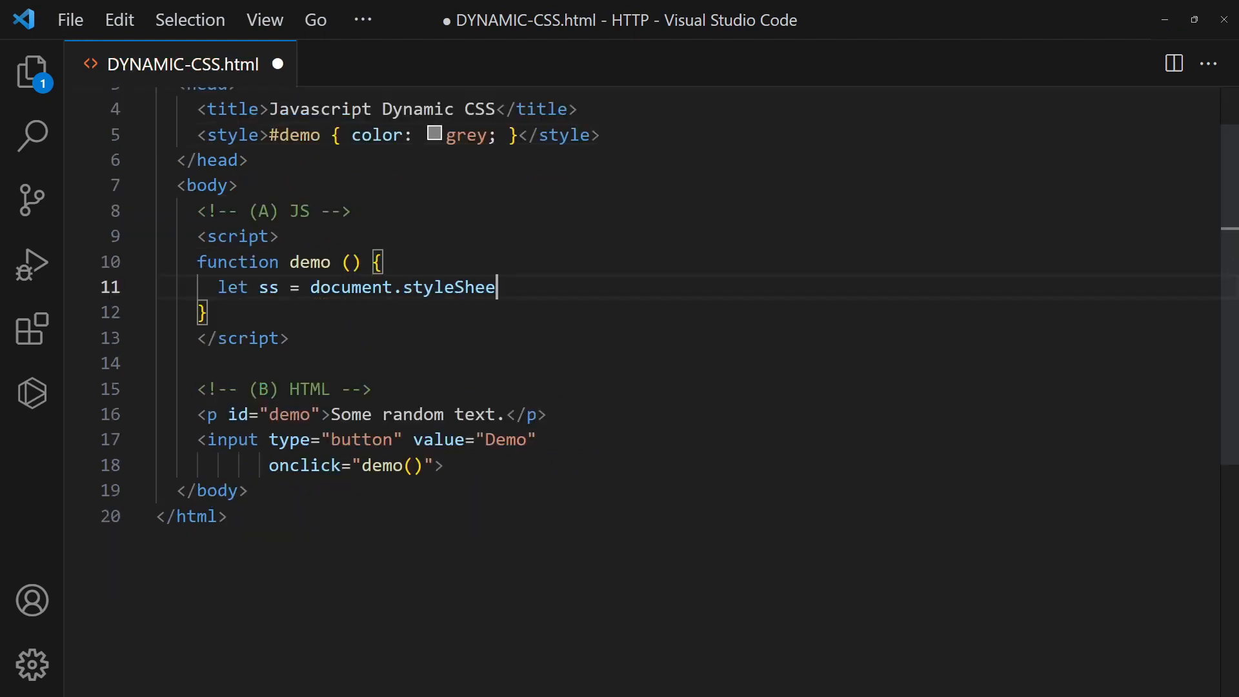
type("ts[0];")
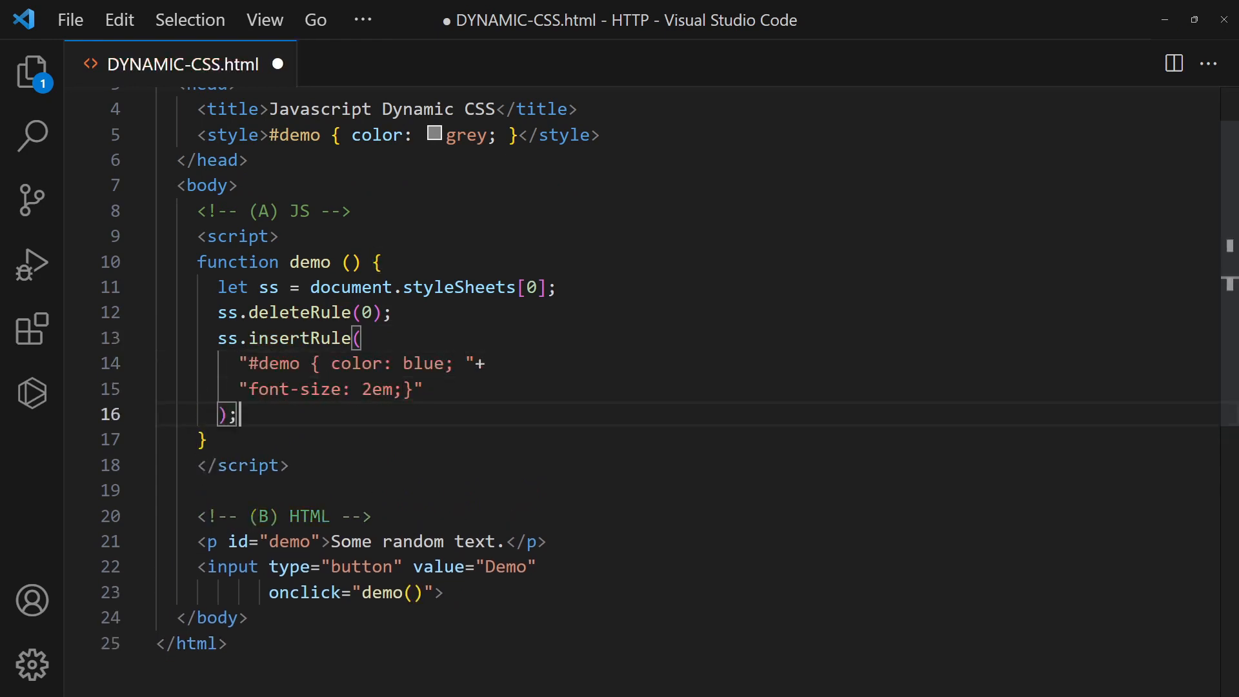
key("Ctrl+s")
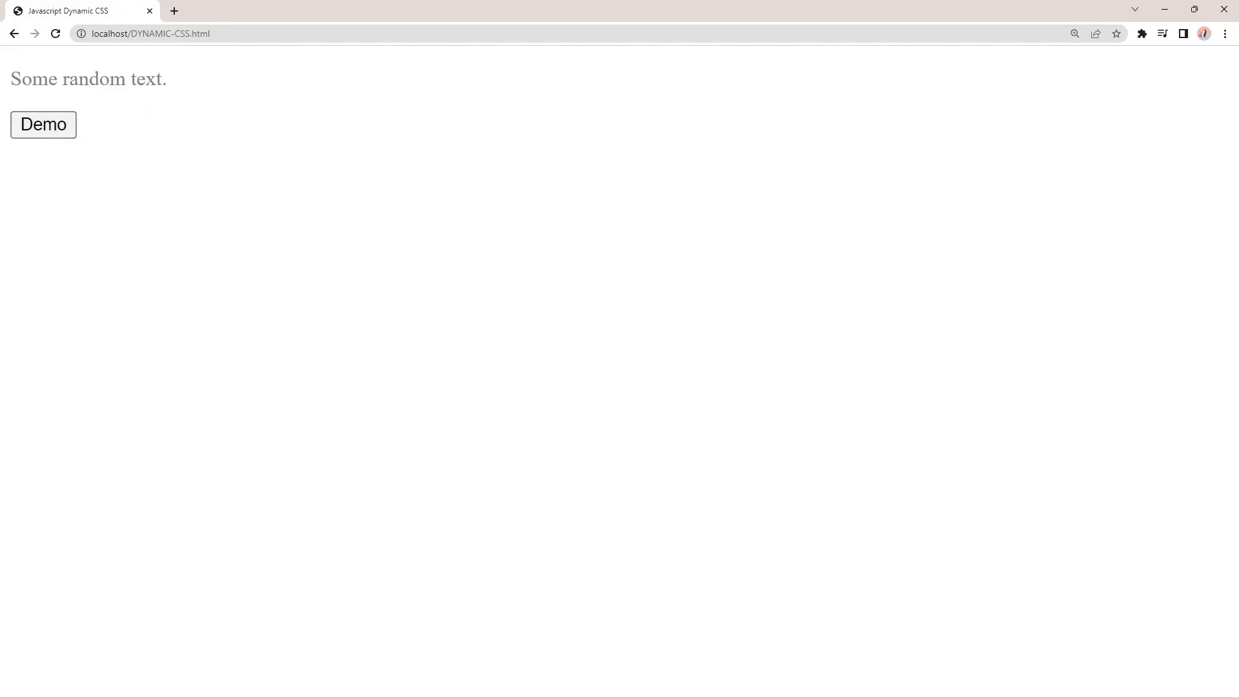
Run Demo in Chrome so the grey paragraph is restyled blue at 2em
left_click(42, 124)
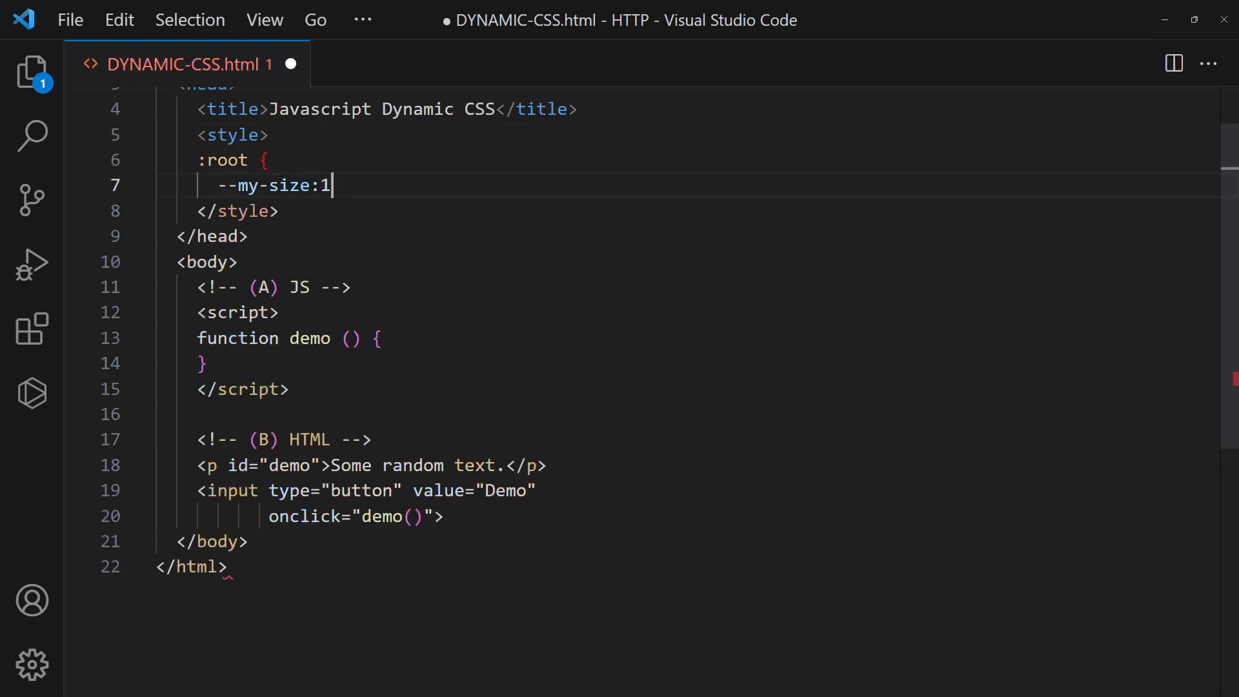
Declare --my-size: 16px and --my-color: grey in :root and make #demo use var() for font-size and color
type("6px;")
type("font-size: var(--my-size")
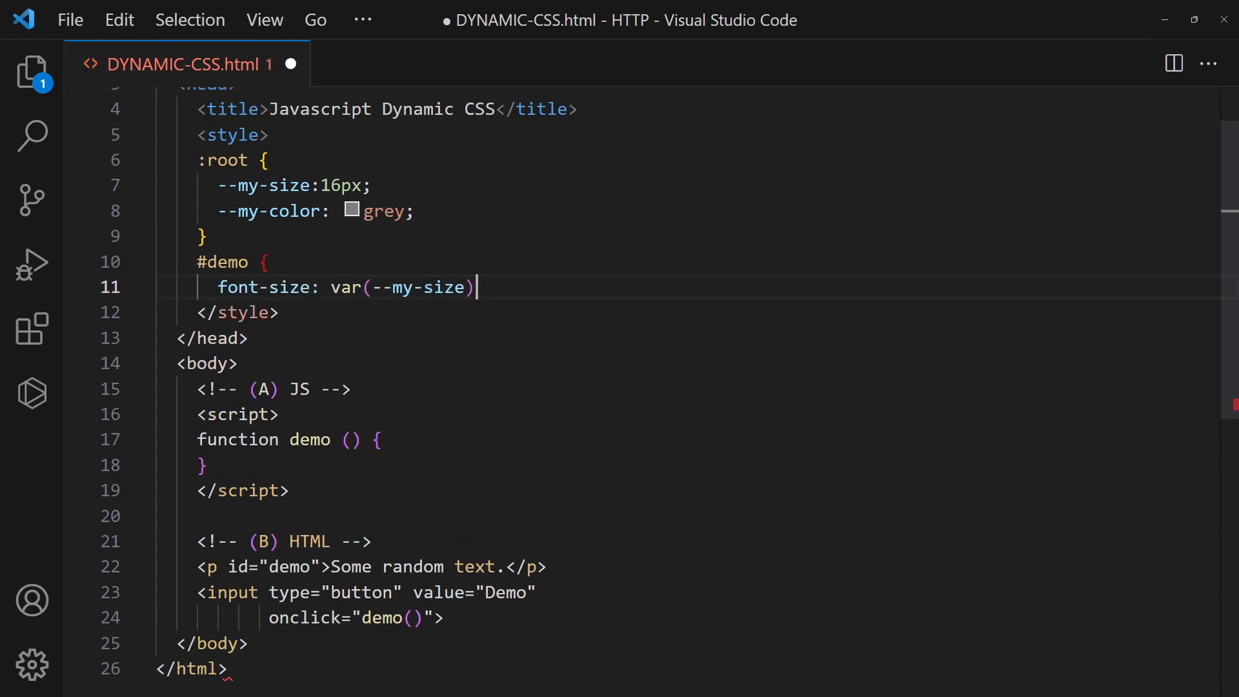
type(";")
type("color: var(--my-color);")
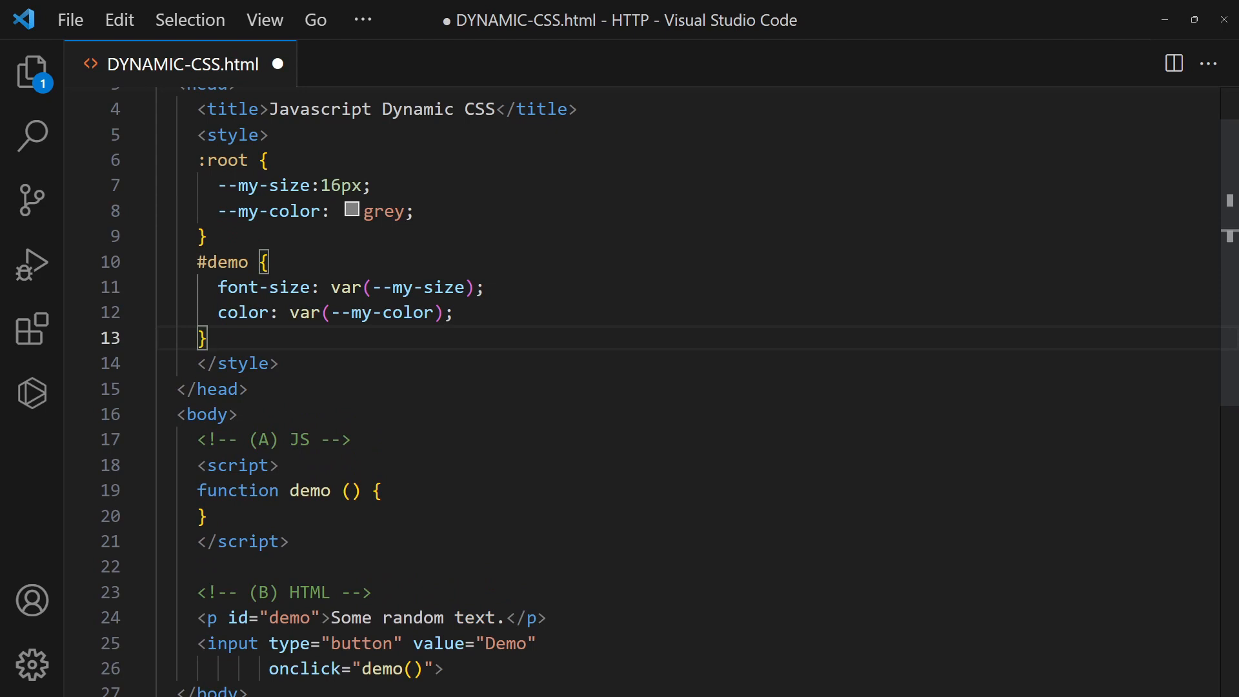
scroll("down", 3)
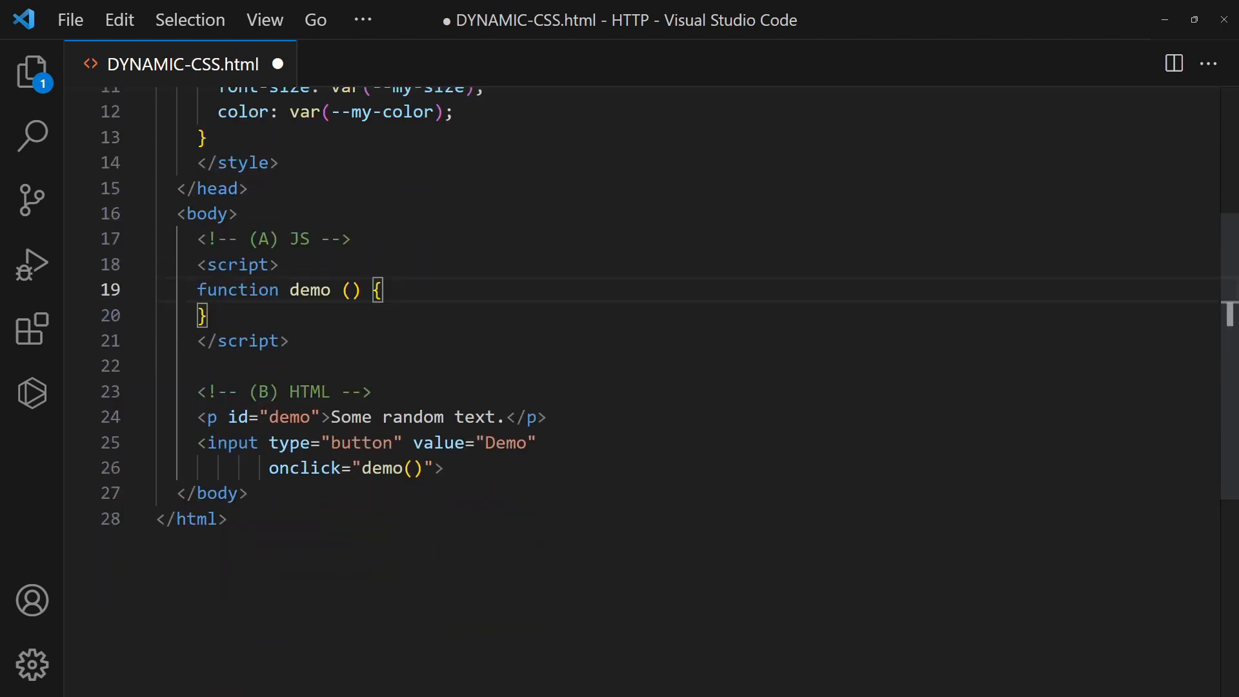
Have demo() setProperty --my-size to 2em and --my-color to cyan on documentElement, and save the page
type("document.documentElement.style.setProperty")
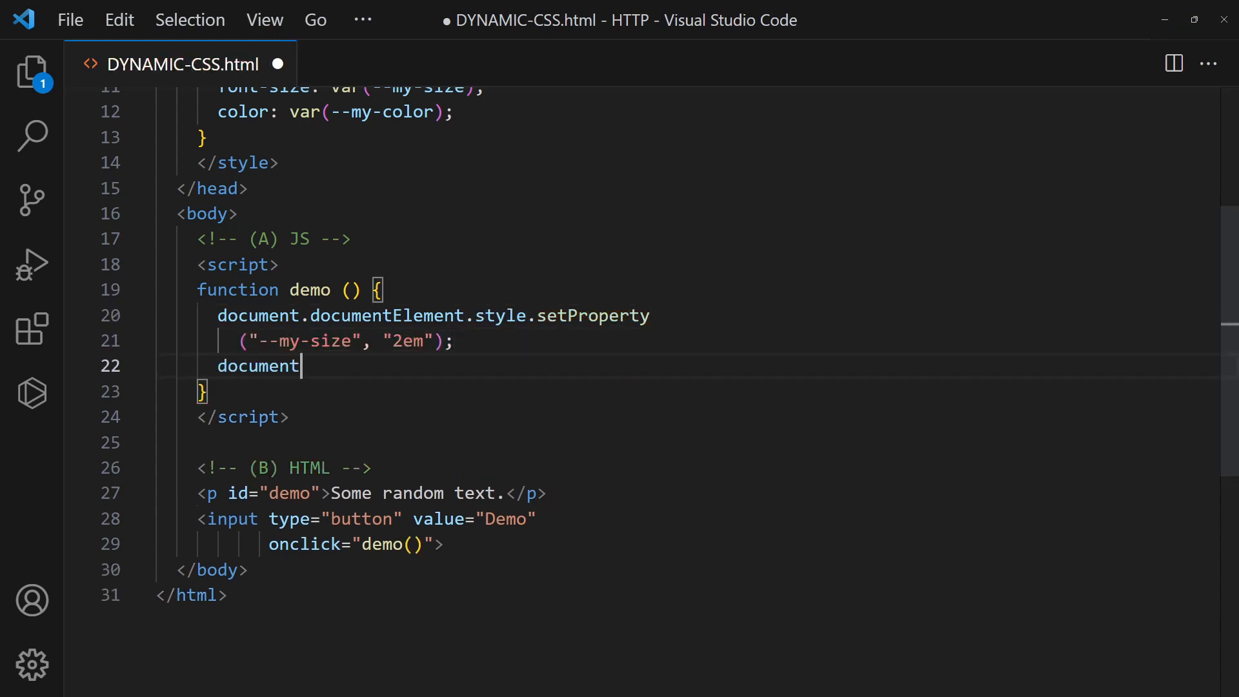
type(".documentElement.style.setProperty")
type("(\"--my-color\", \"cyan\");")
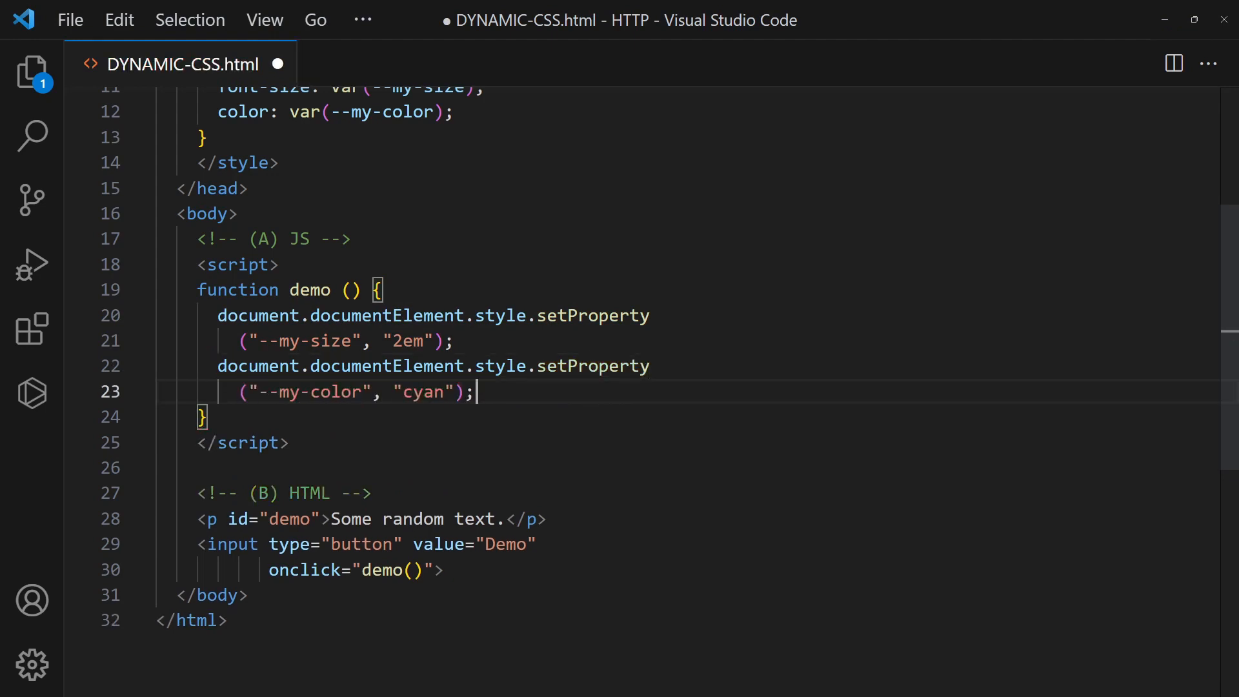
key("Ctrl+s")
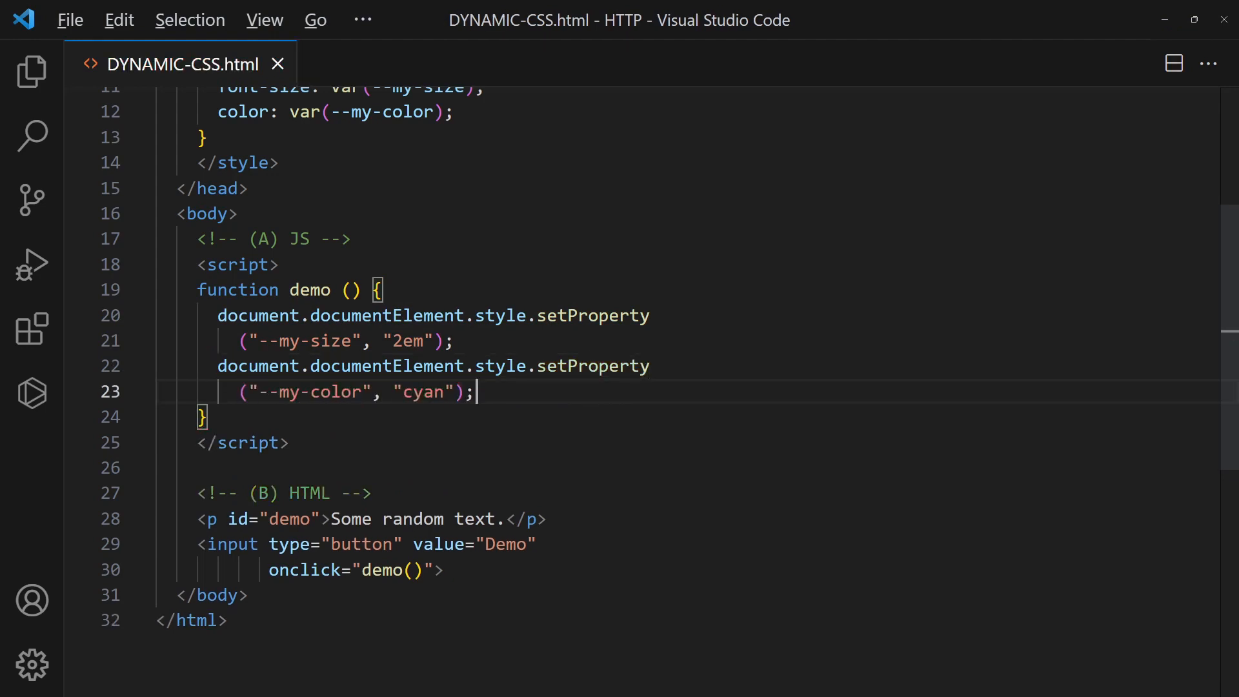